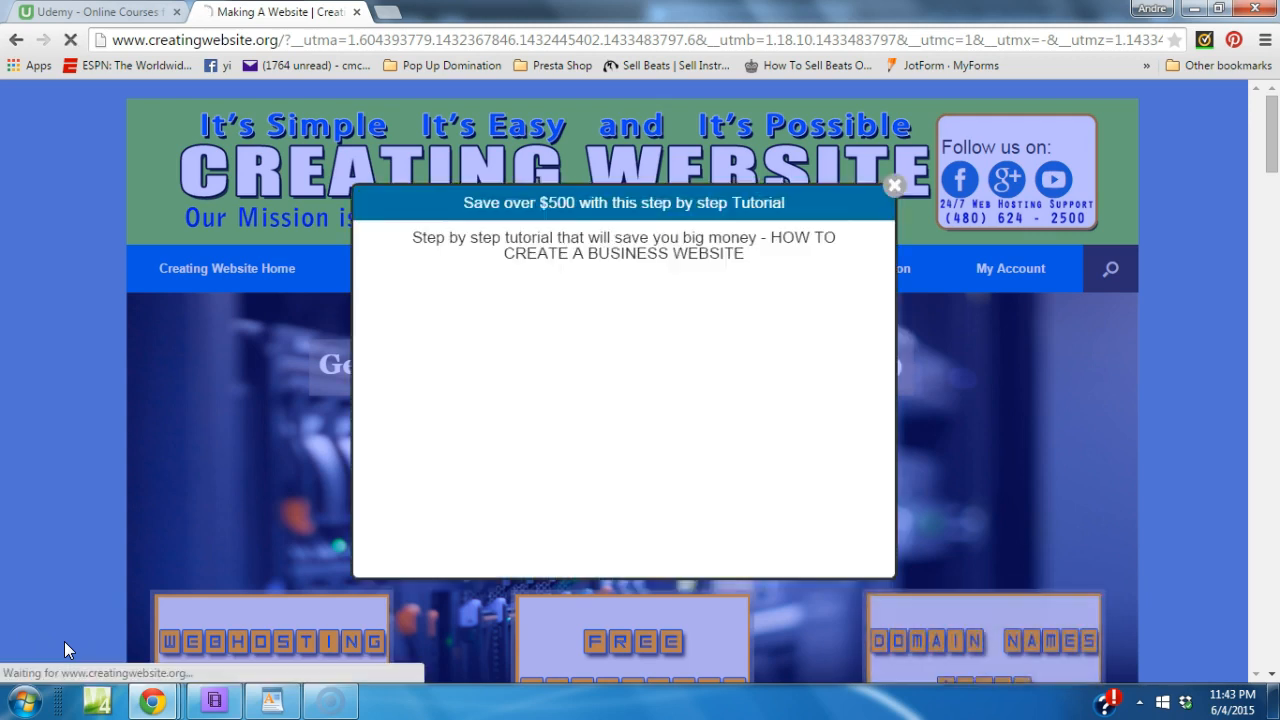
Dismiss the 'Save over $500' tutorial video pop-up on the Creating Website home page
{"action": "left_click", "coordinate": [624, 400]}
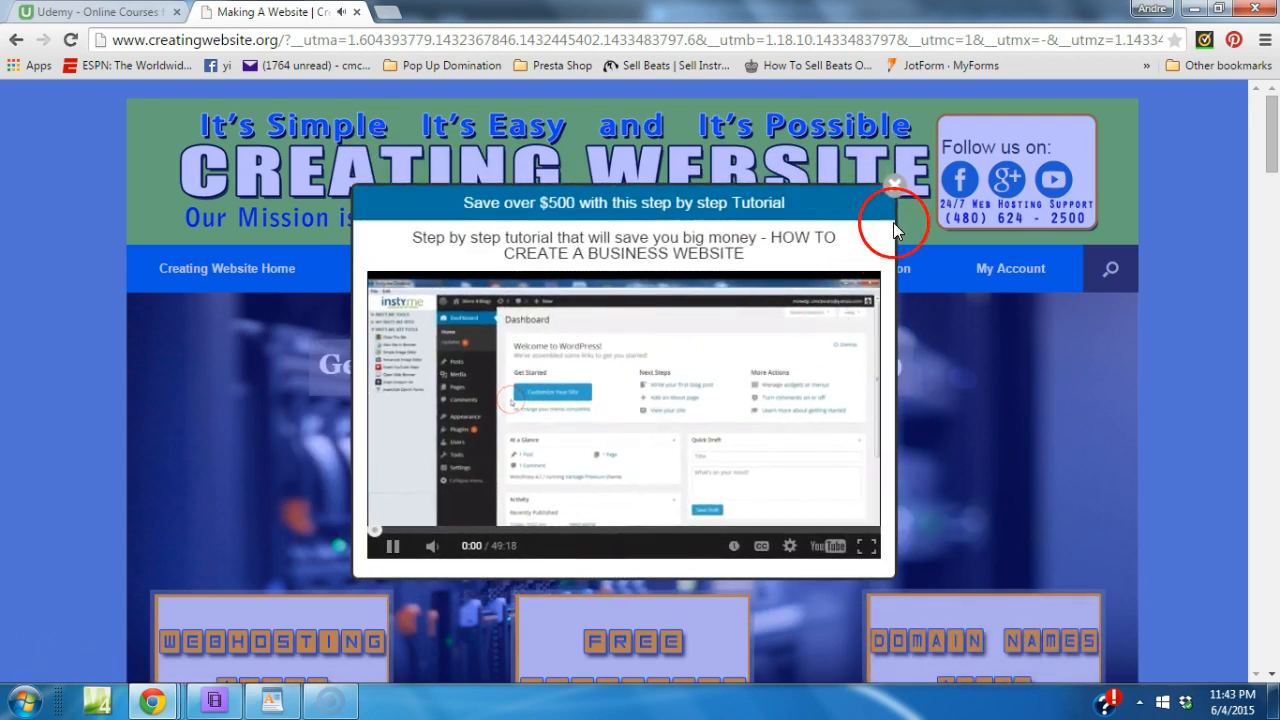
{"action": "left_click", "coordinate": [892, 184]}
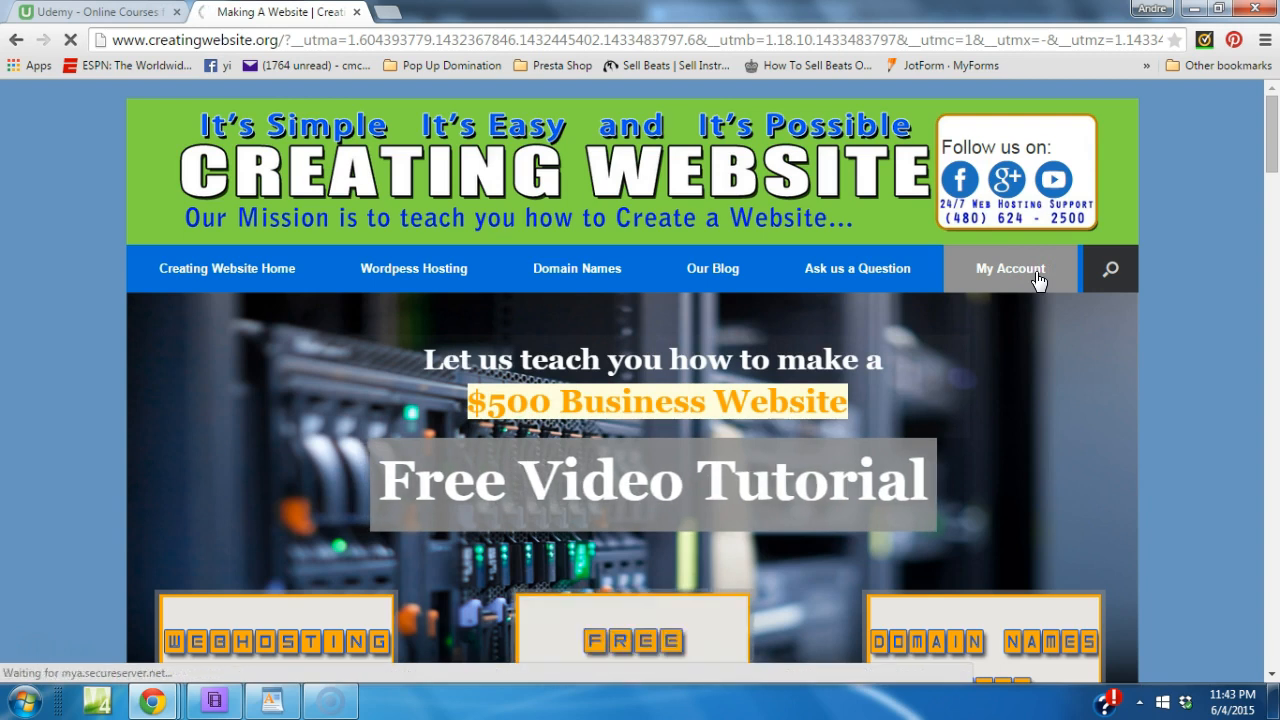
From My Account, manage DOMAINS to reach the list of all account domains
{"action": "left_click", "coordinate": [1010, 268]}
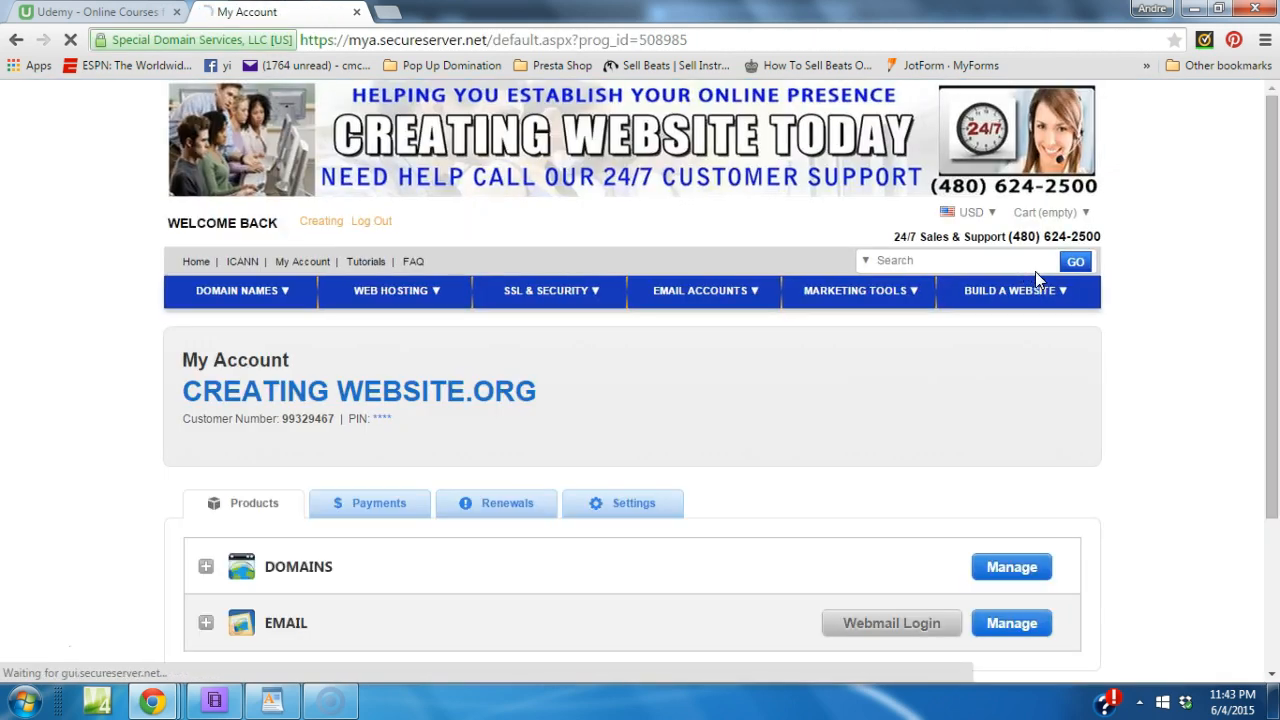
{"action": "left_click", "coordinate": [866, 260]}
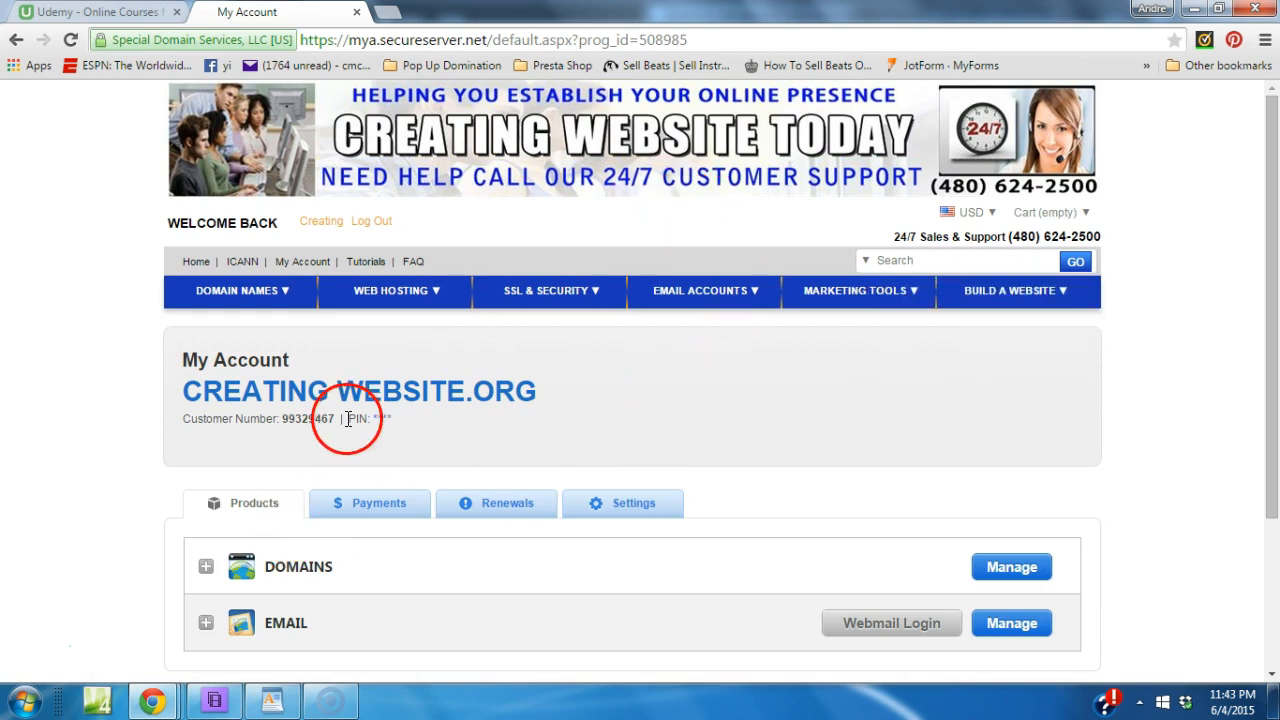
{"action": "left_click", "coordinate": [1012, 568]}
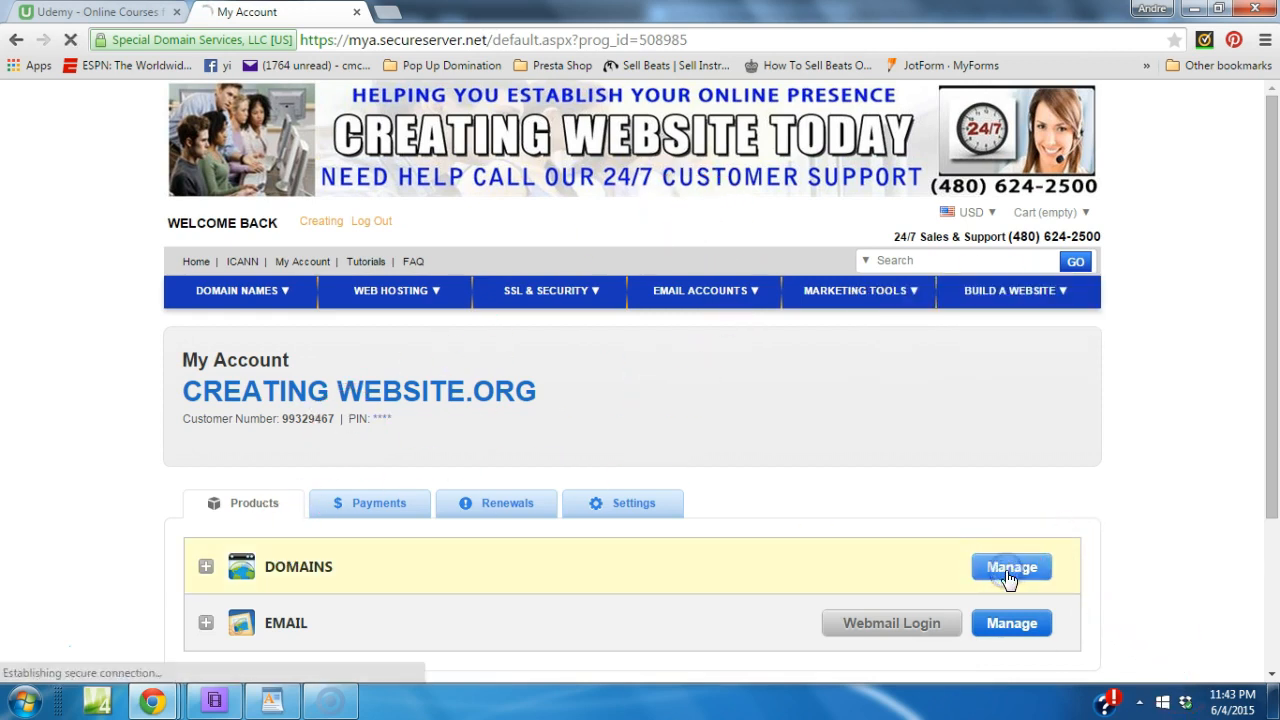
{"action": "left_click", "coordinate": [1012, 568]}
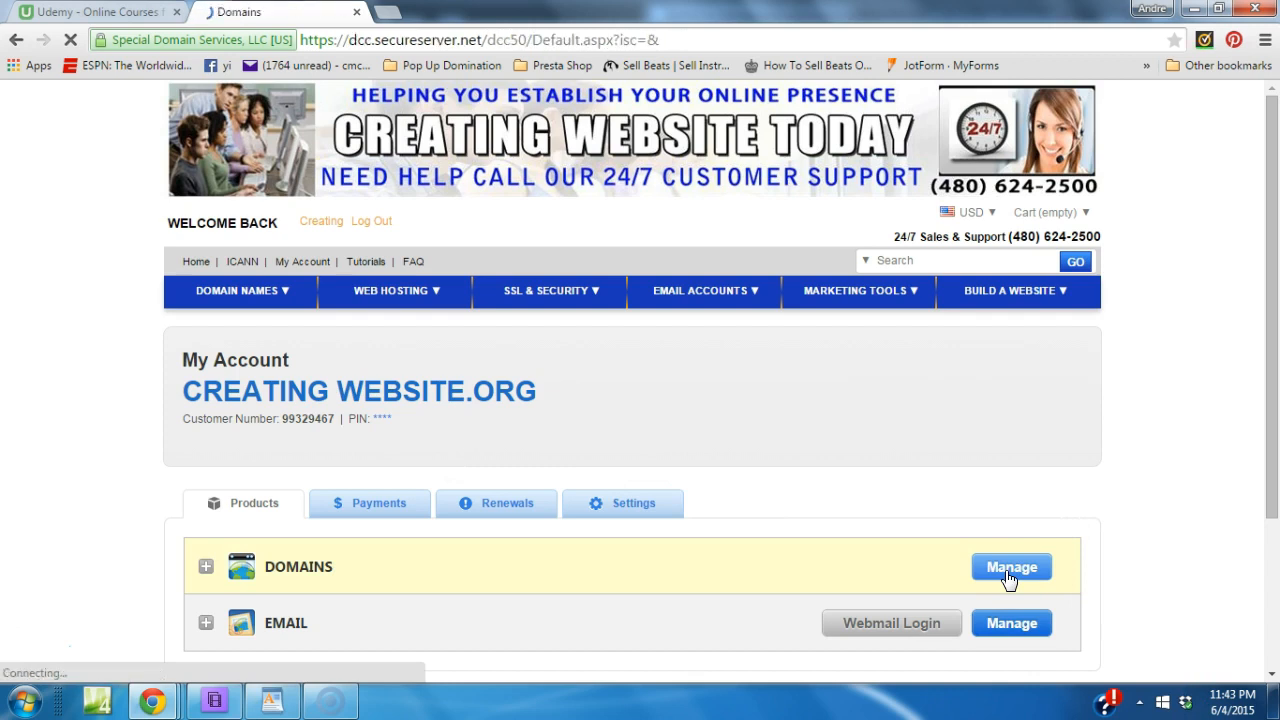
{"action": "left_click", "coordinate": [1012, 568]}
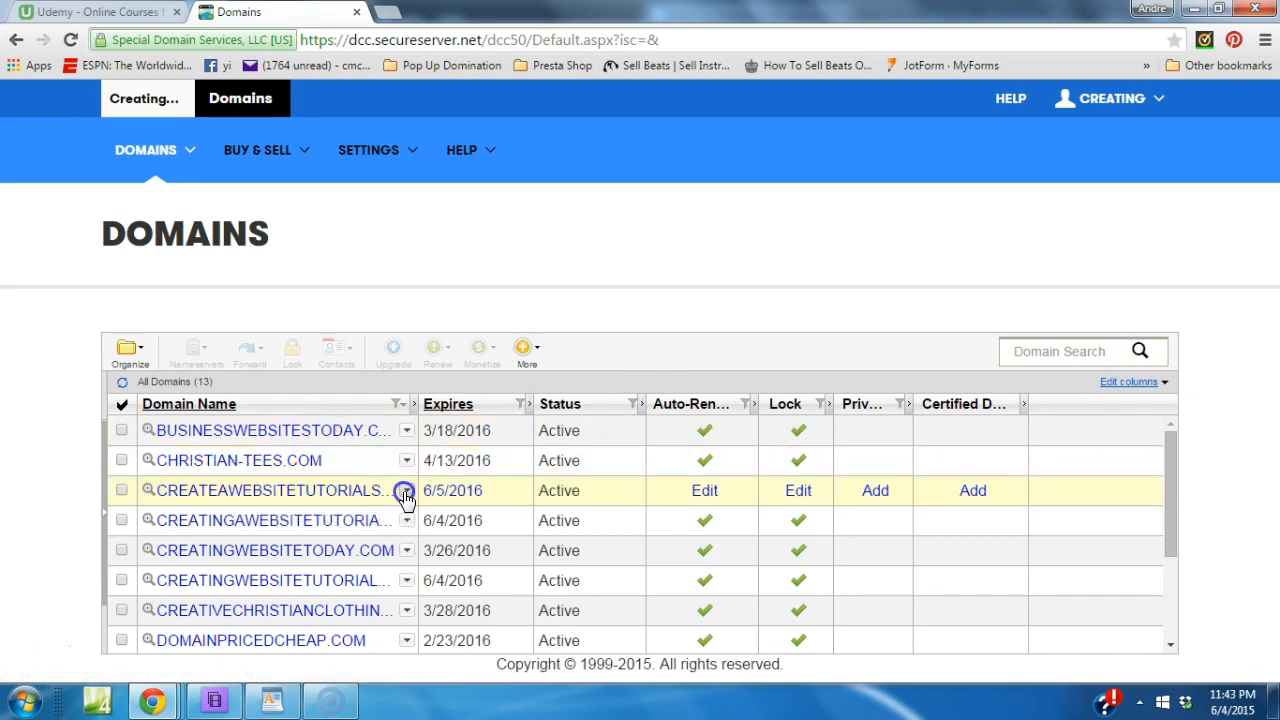
Choose Forward Domain for createawebsitetutorials.com and start a new forwarding rule
{"action": "left_click", "coordinate": [404, 490]}
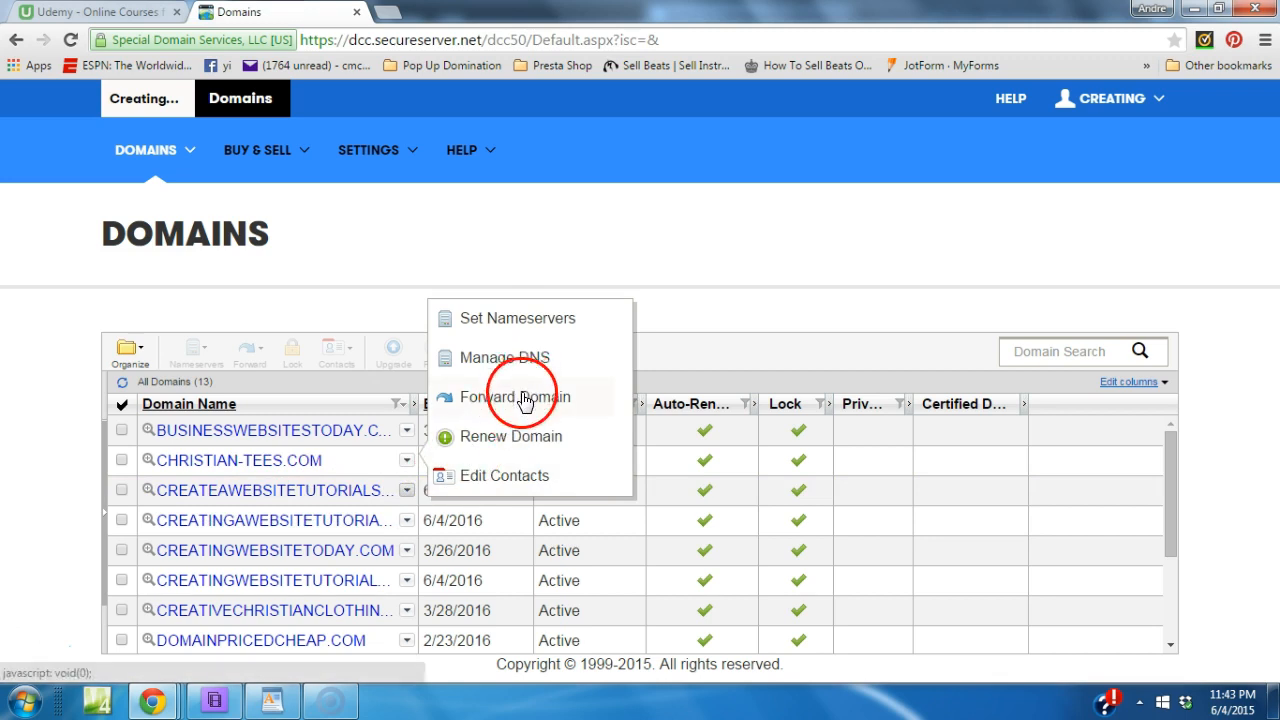
{"action": "left_click", "coordinate": [514, 396]}
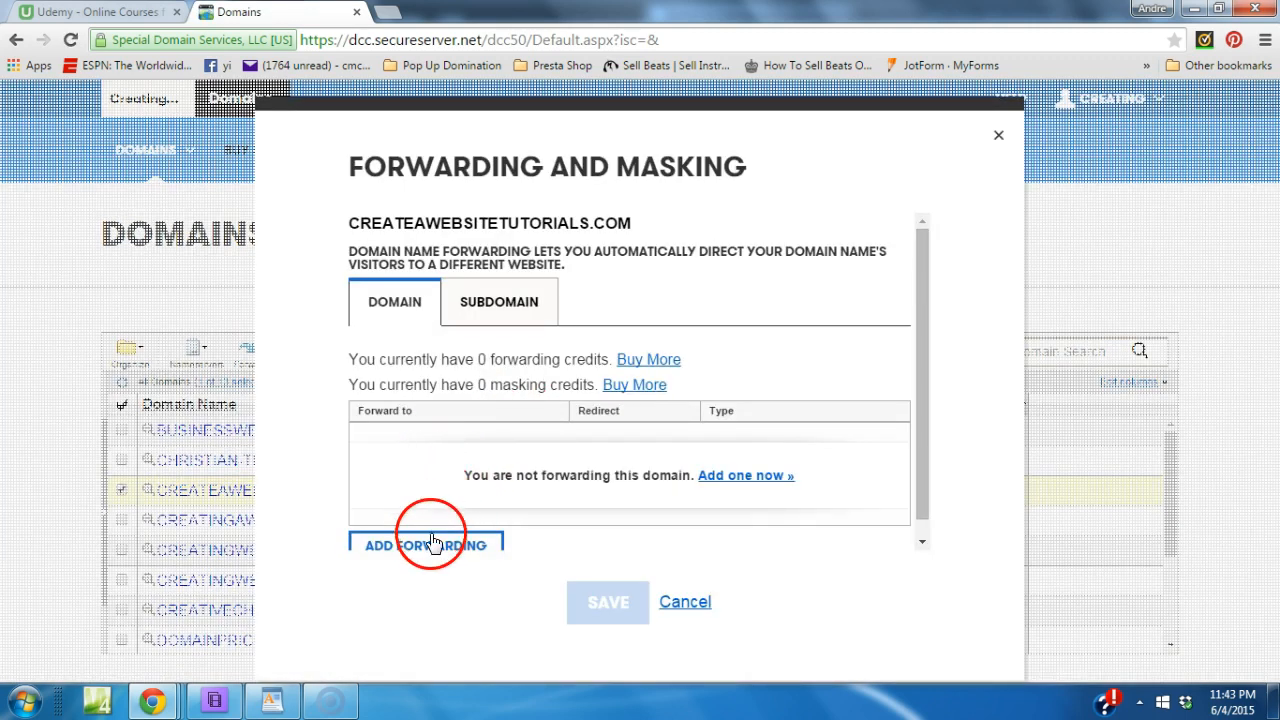
{"action": "left_click", "coordinate": [426, 544]}
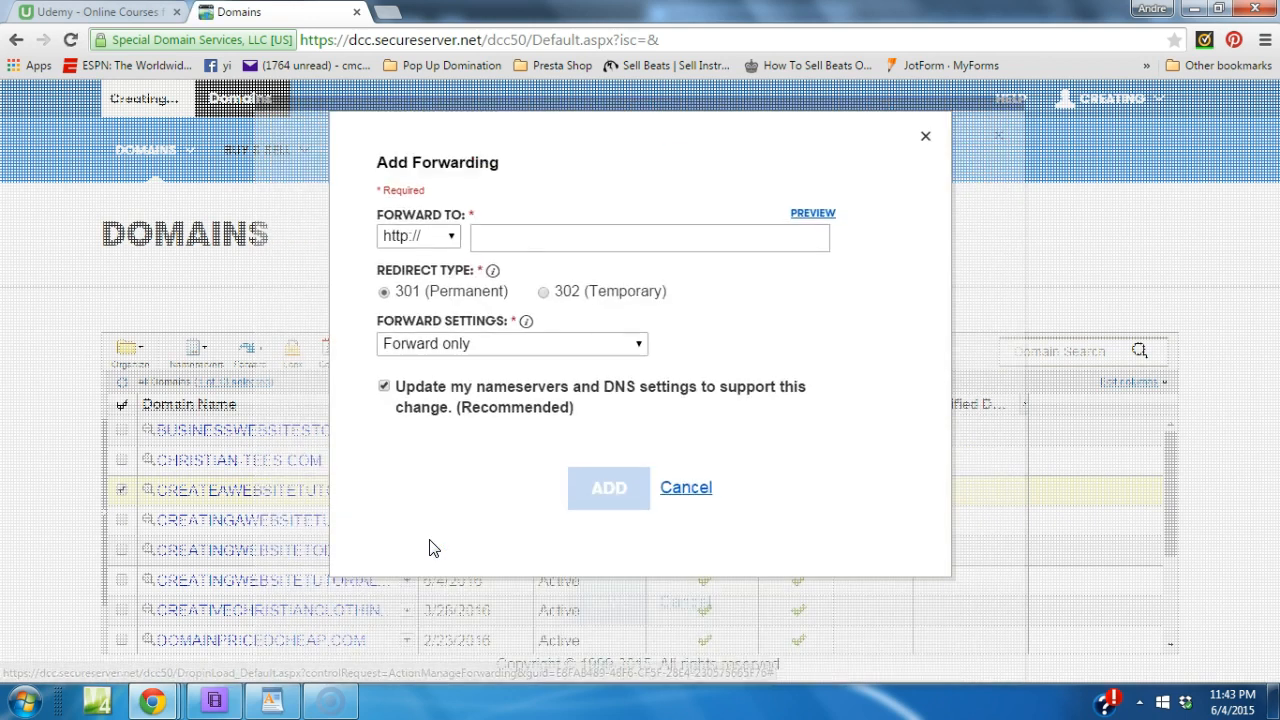
Switch back to the creatingwebsite.org tab to locate the destination page
{"action": "left_click", "coordinate": [650, 236]}
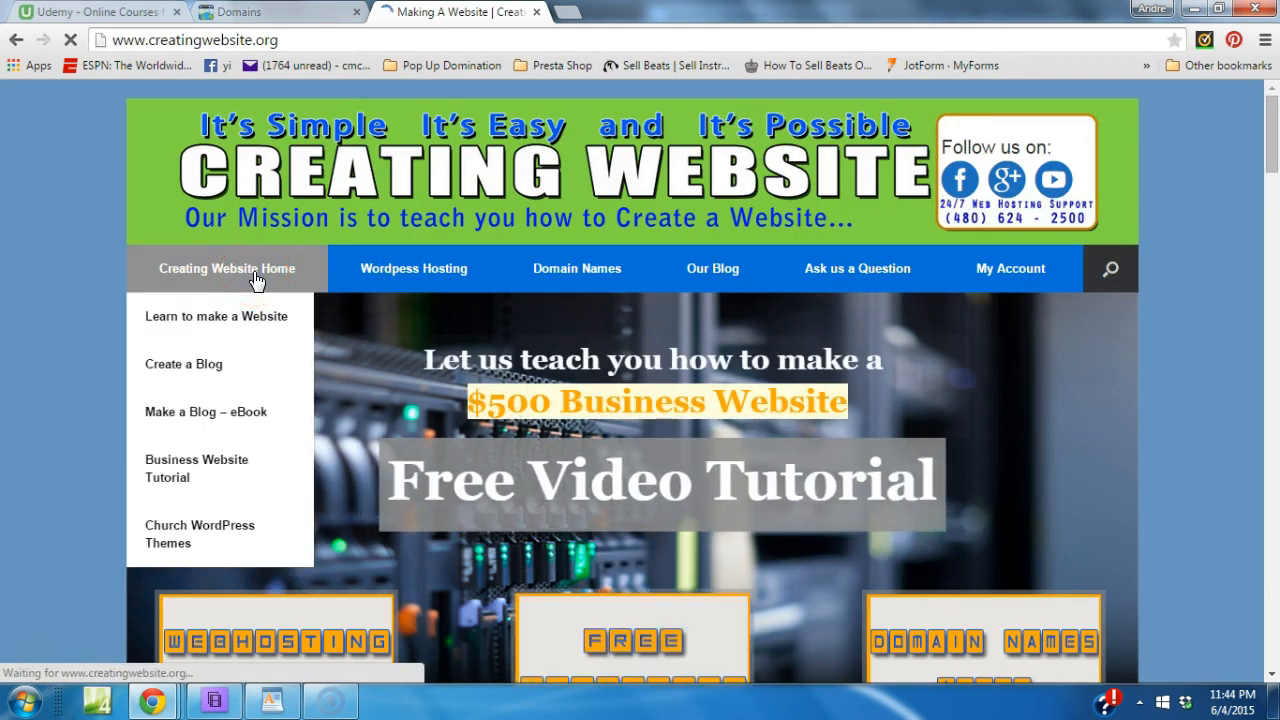
{"action": "left_click", "coordinate": [196, 468]}
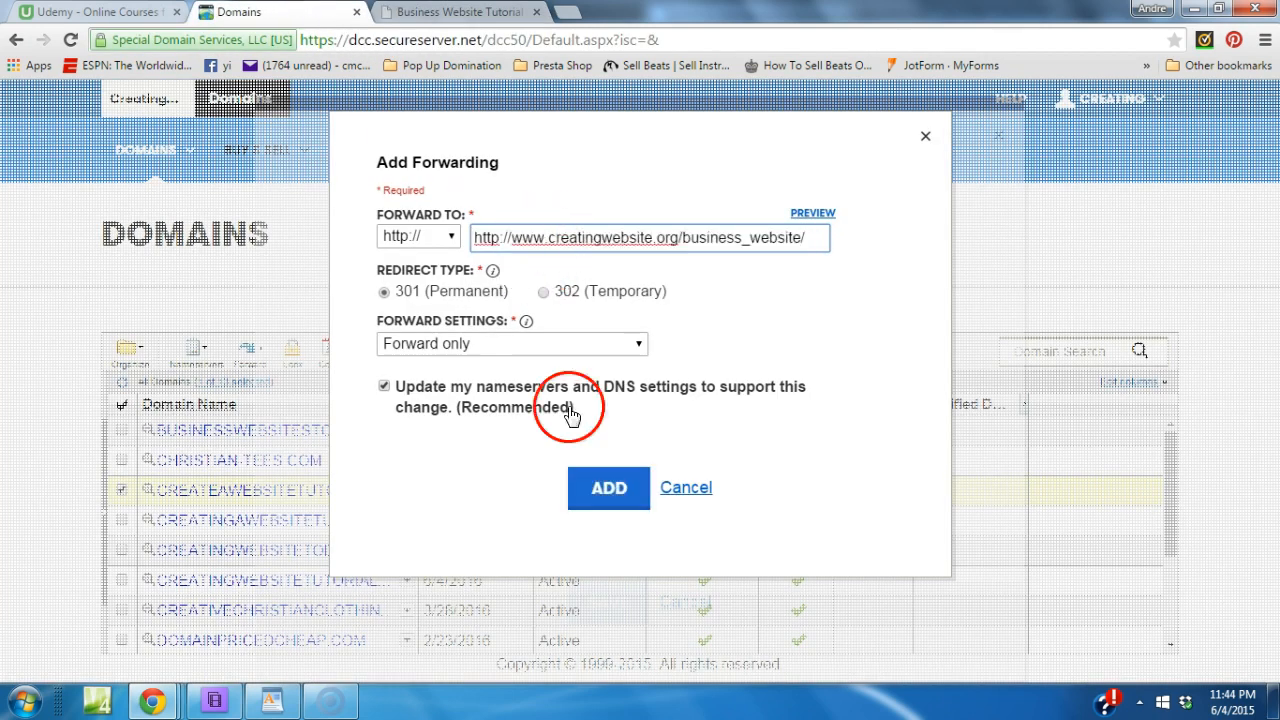
{"action": "left_click", "coordinate": [608, 488]}
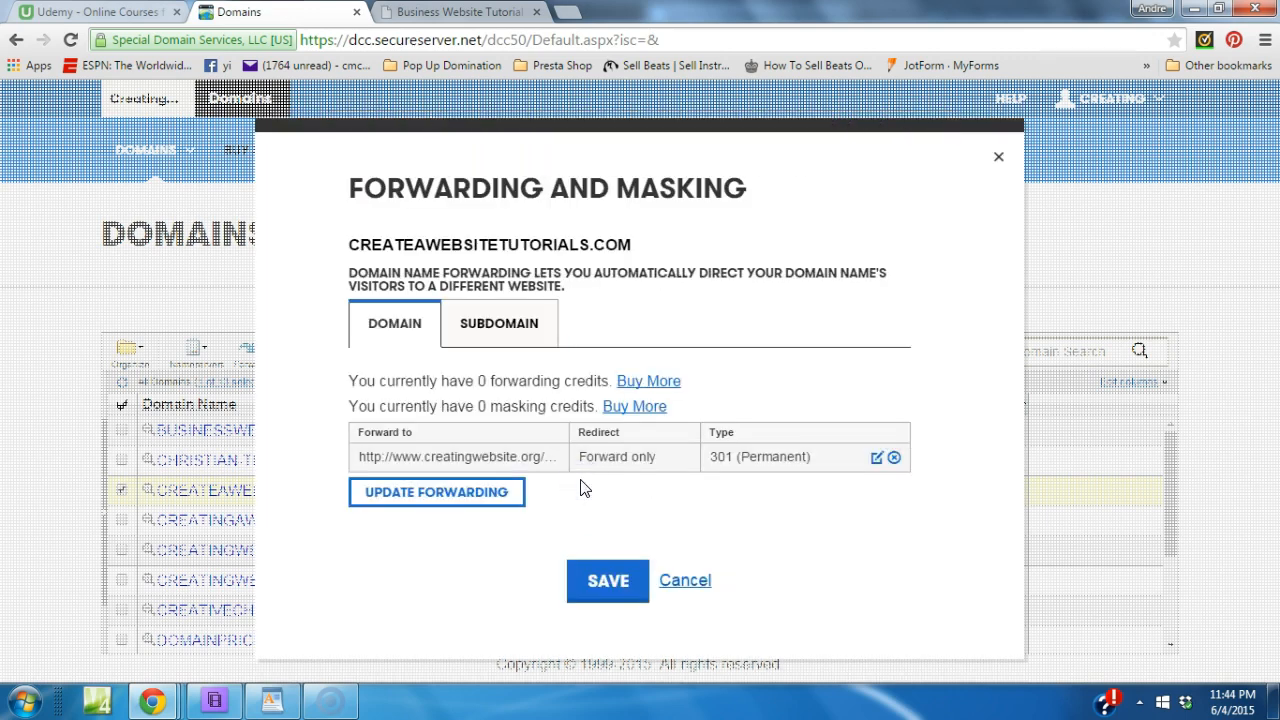
{"action": "left_click", "coordinate": [608, 580]}
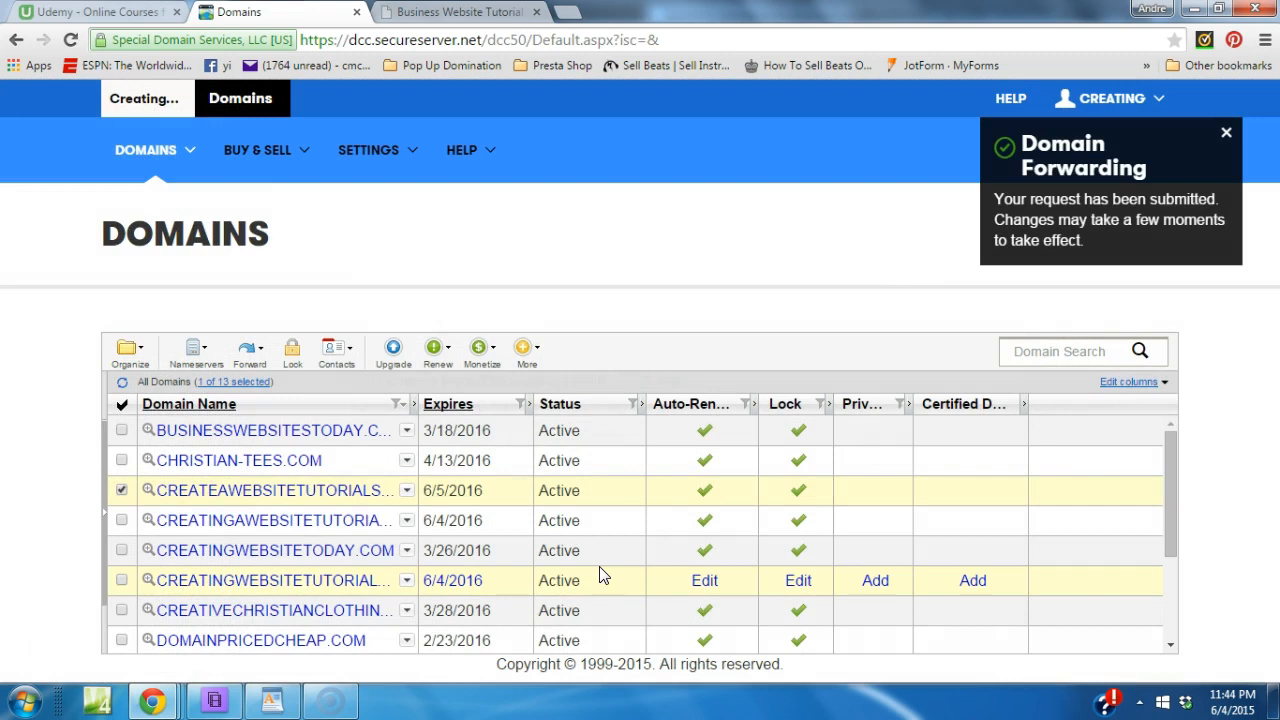
In a new tab, begin entering 'createawe' to test the forwarded domain
{"action": "left_click", "coordinate": [742, 12]}
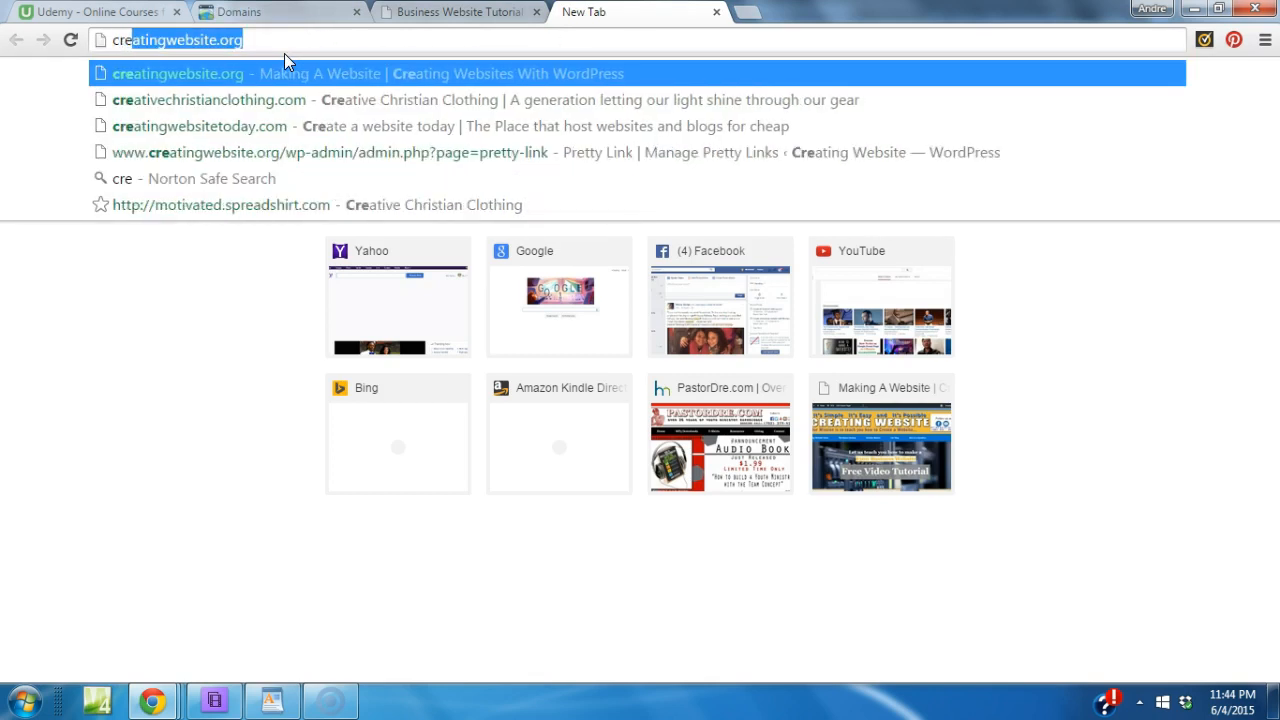
{"action": "type", "text": "createawe"}
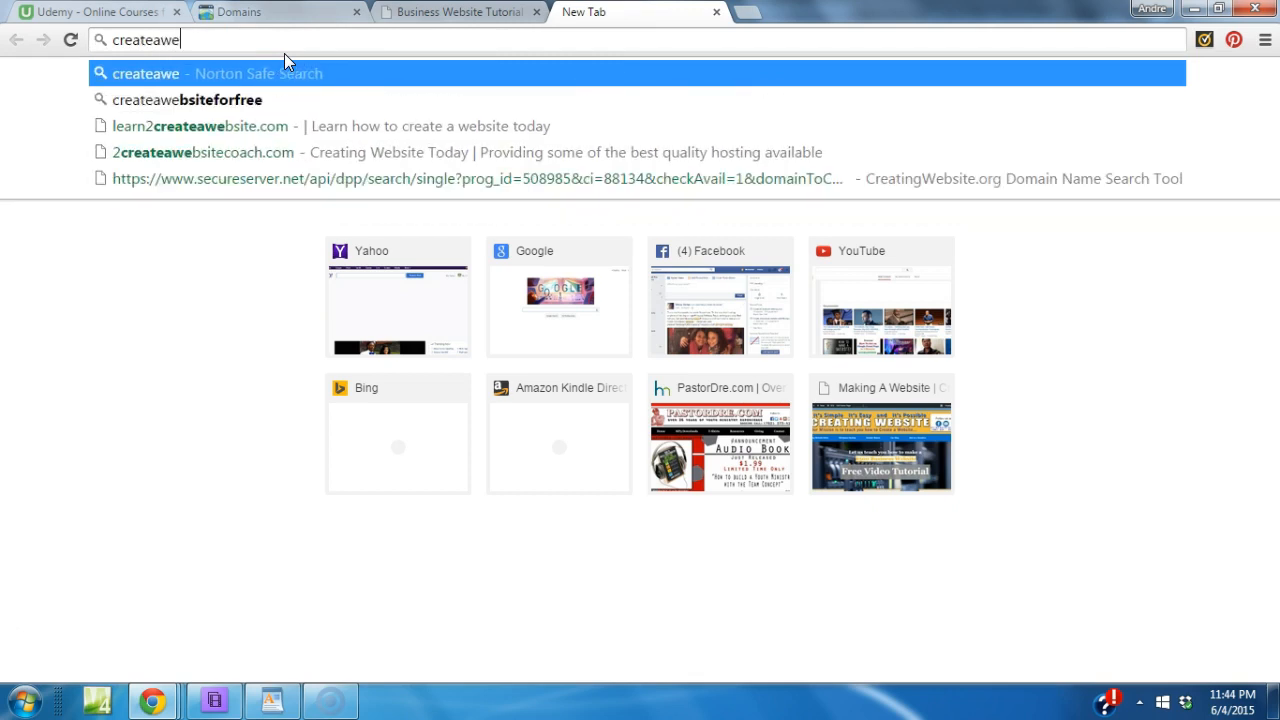